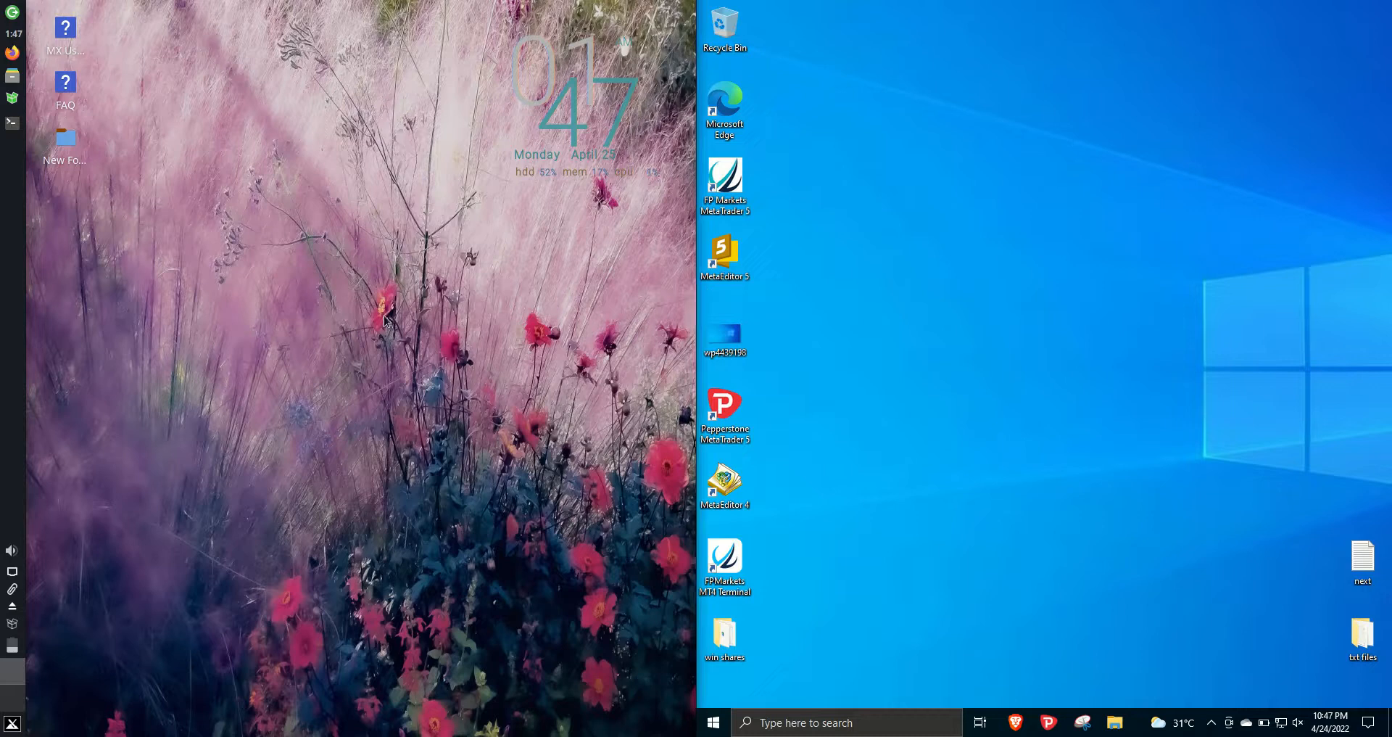
Bring up the MX Linux Whisker menu showing favourites like Xfce Terminal and Task Manager.
left_click(12, 722)
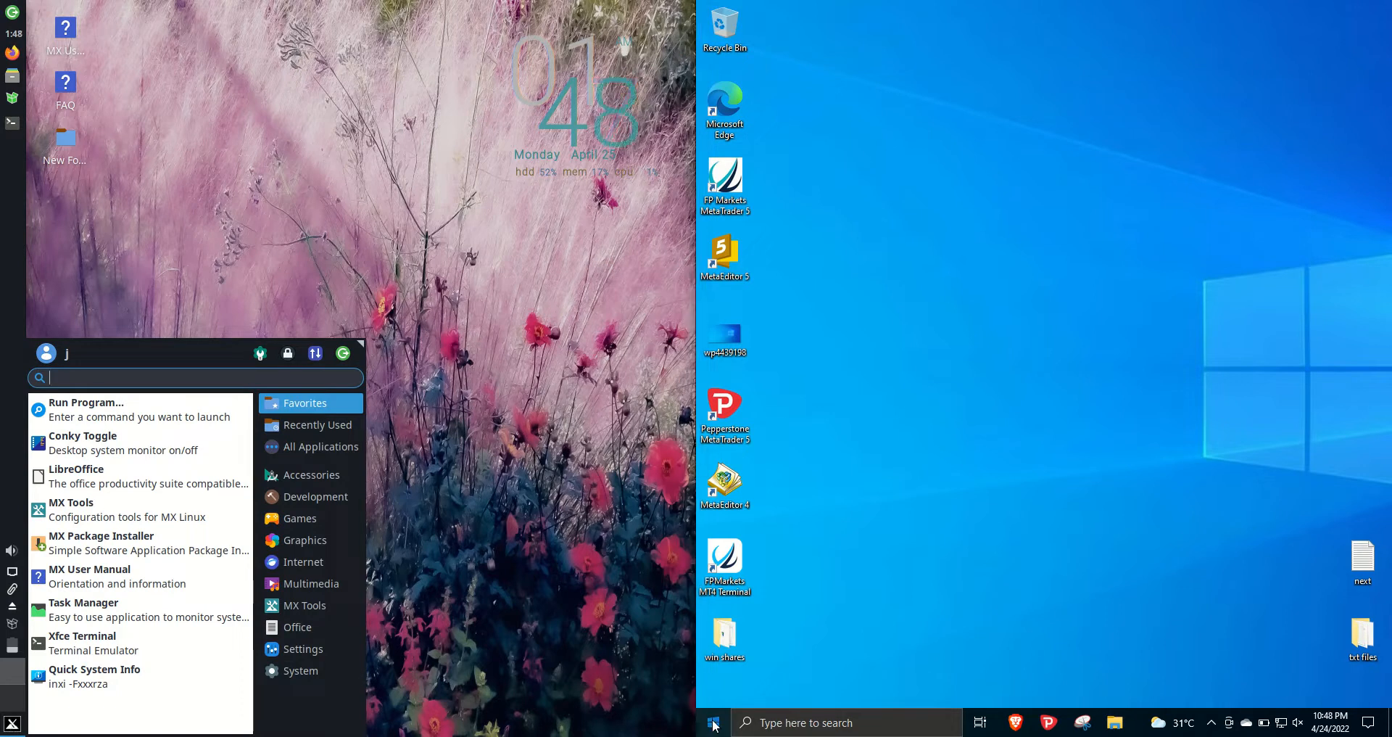
Run htop in Xfce Terminal and launch Windows Task Manager with its full process list.
left_click(714, 722)
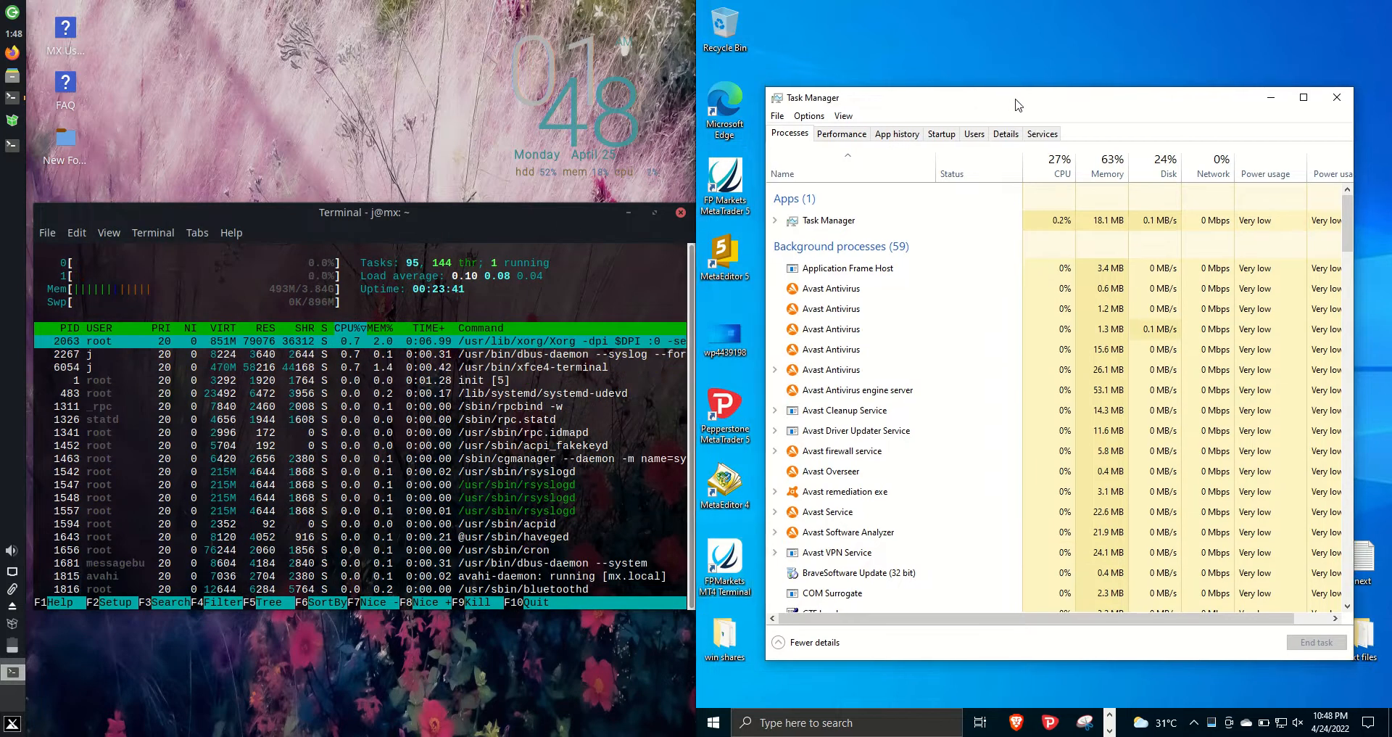
Show Task Manager's Performance Memory graph (about 2.8 of 4 GB) beside htop's memory meter.
left_click(840, 140)
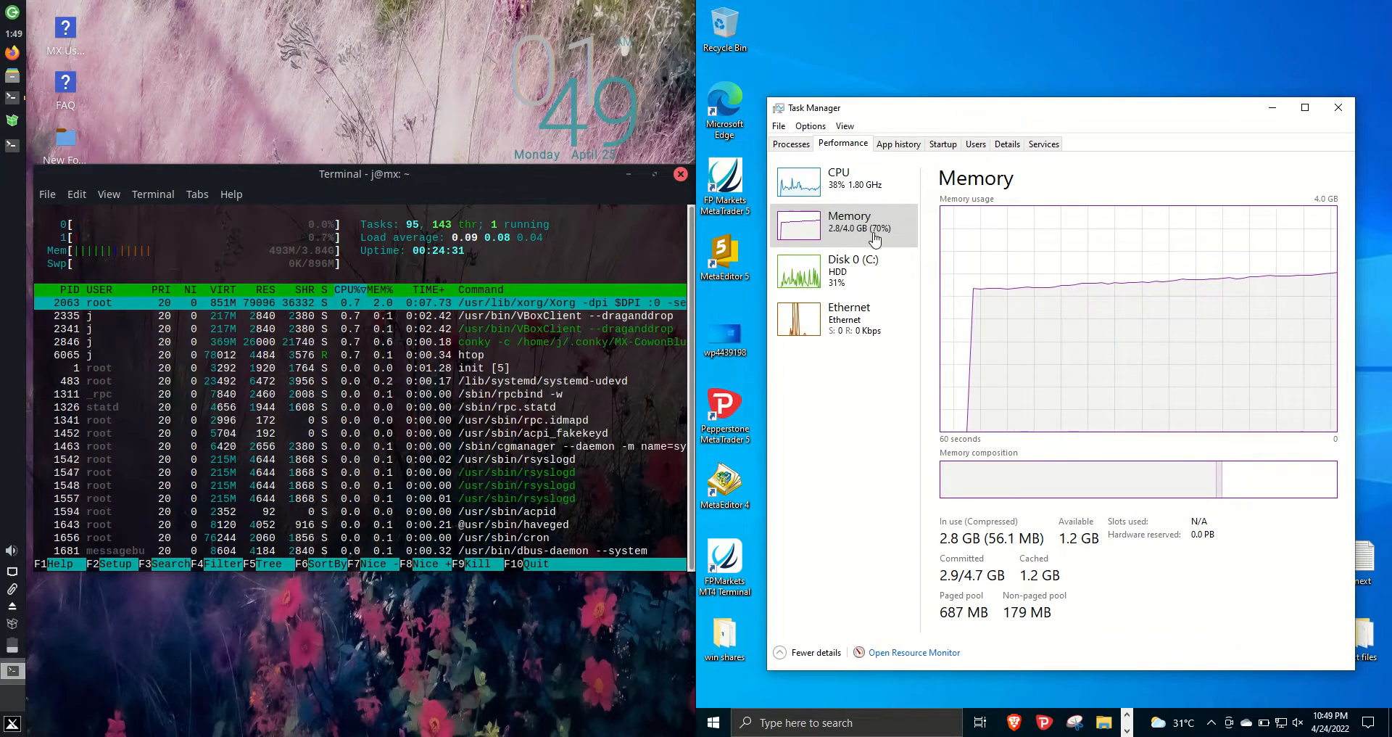
mouse_move(938, 238)
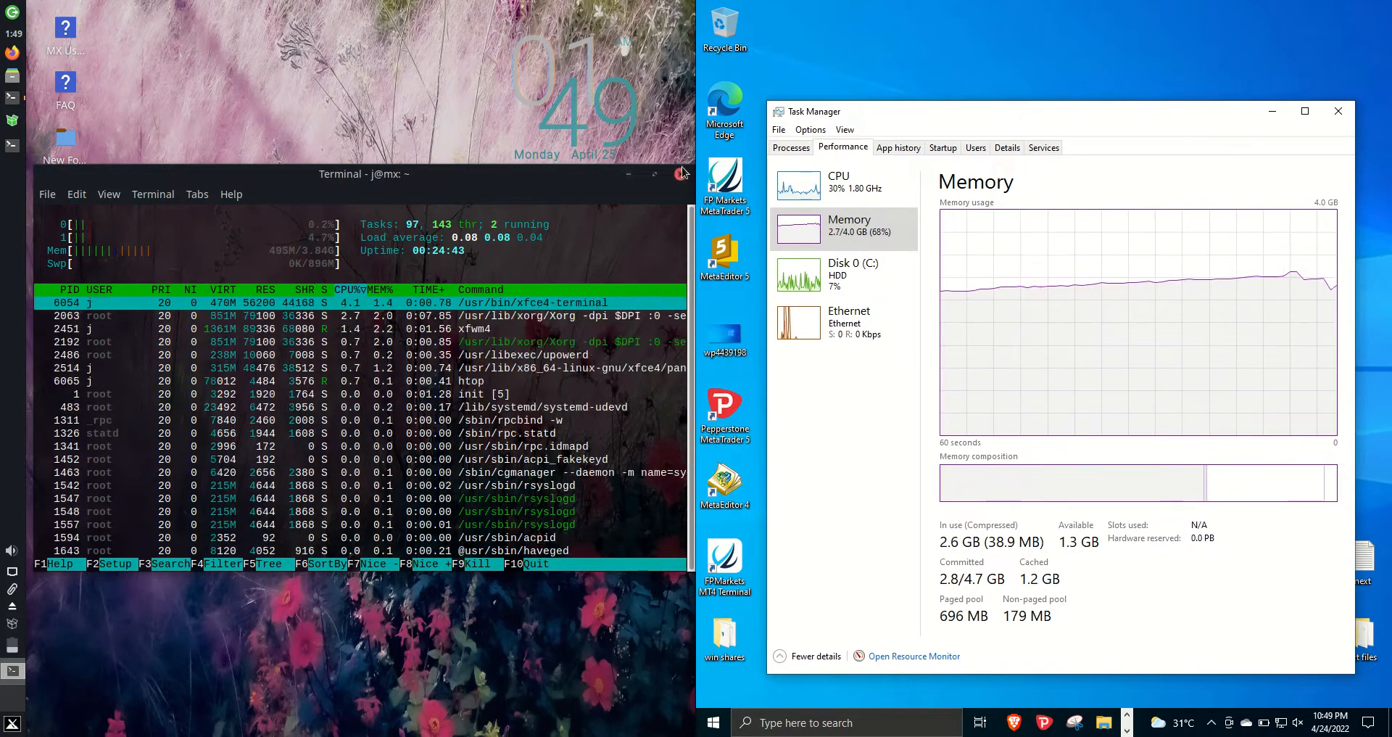
Close the htop terminal on MX Linux and Task Manager on Windows, clearing both desktops.
left_click(677, 174)
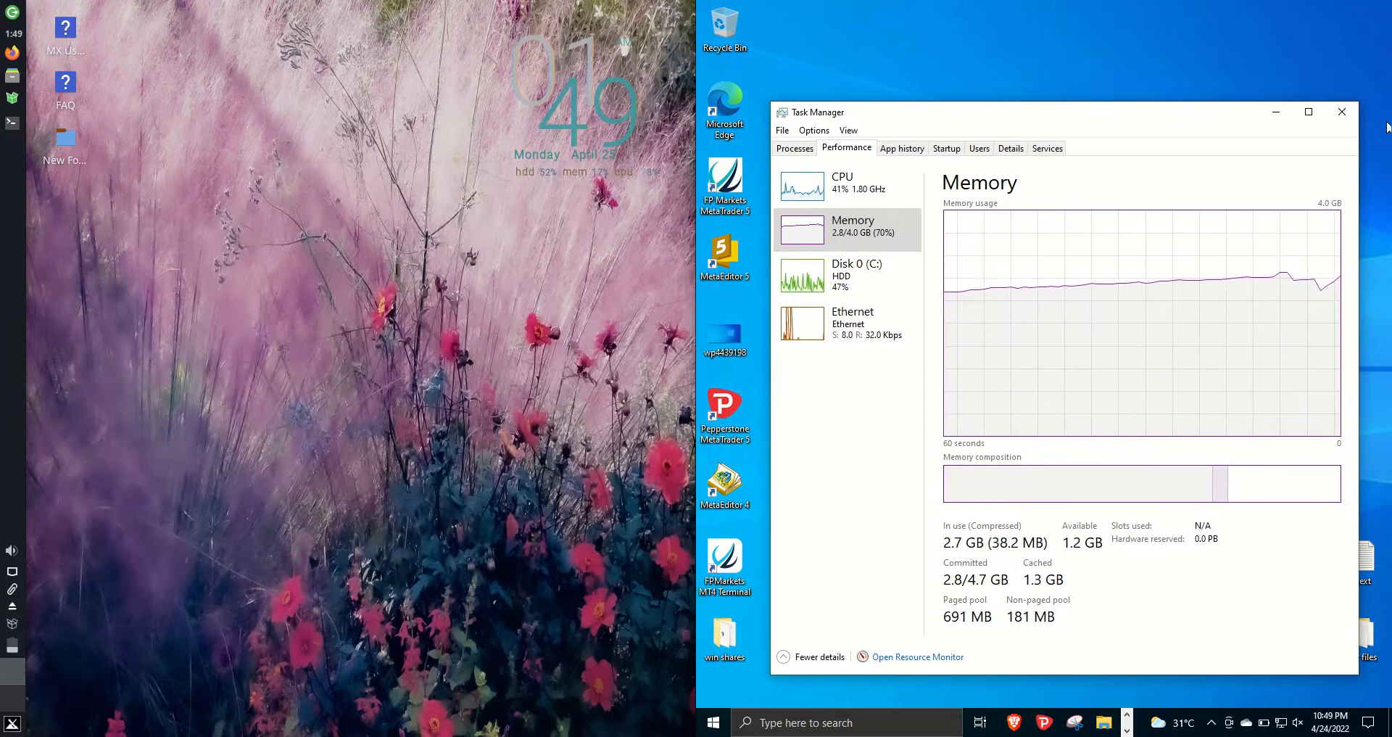
left_click(1341, 111)
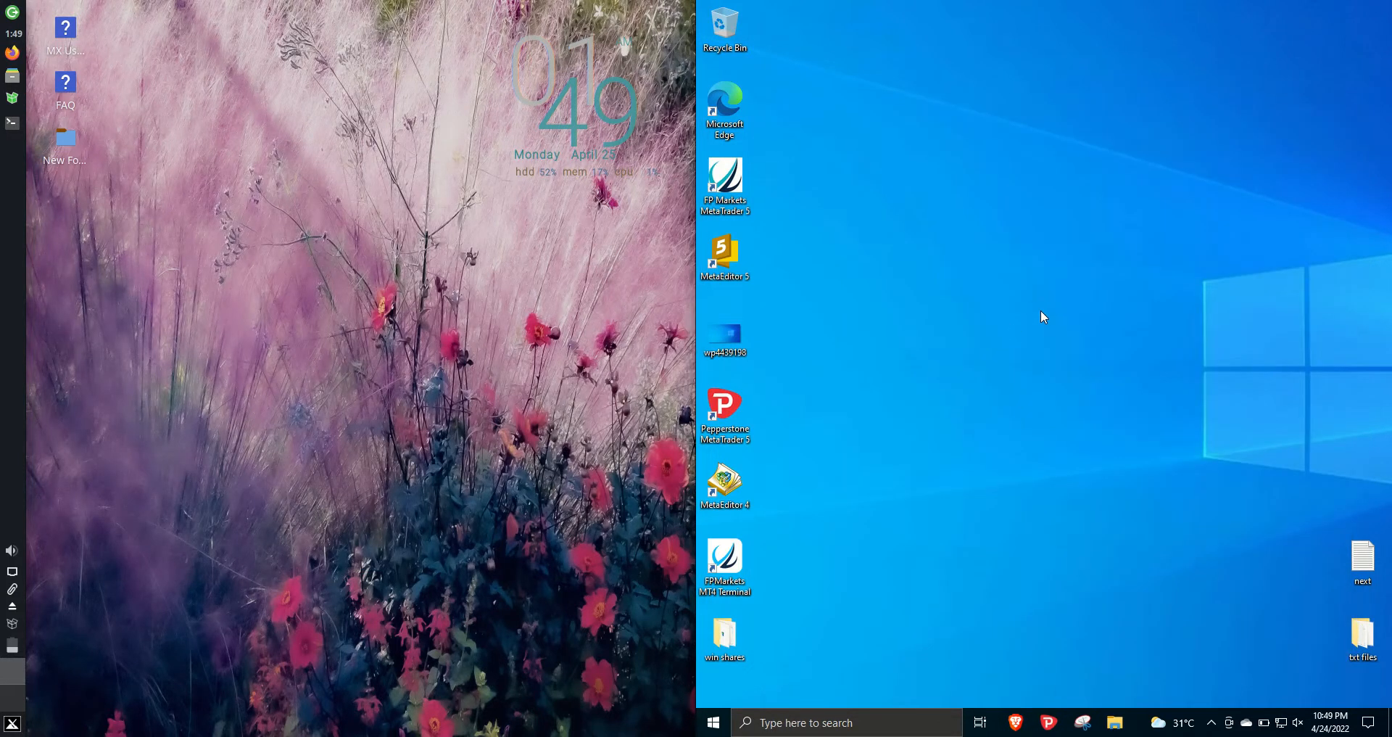
mouse_move(957, 456)
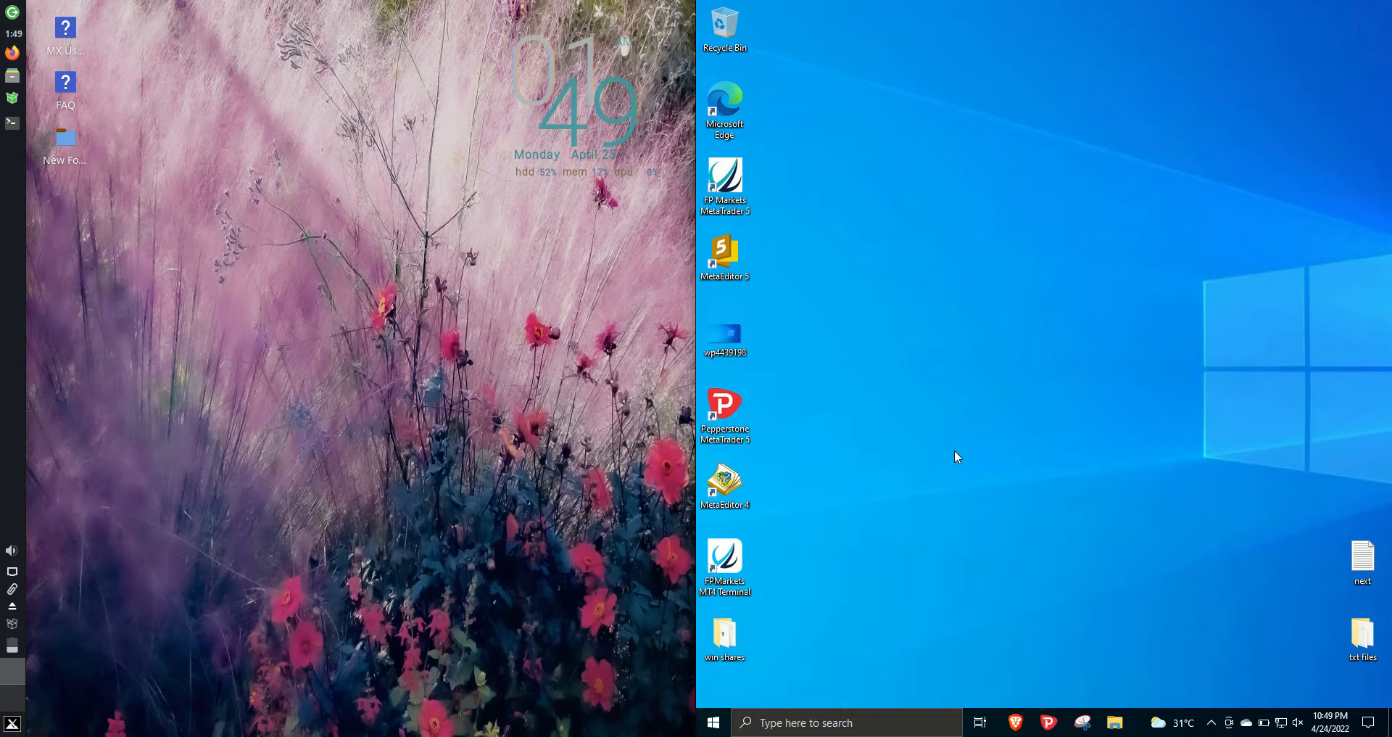